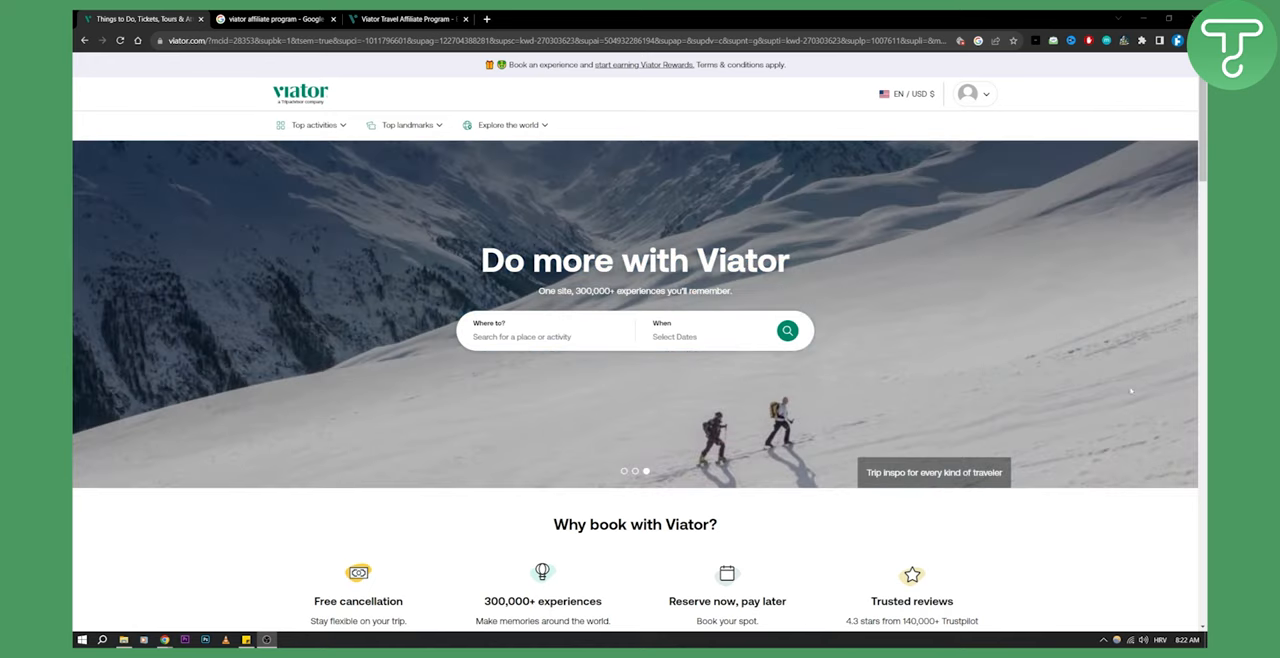
- Scroll the results, then switch to the 'viator affiliate program' Google results and open Viator's affiliate page
scroll(down, 3)
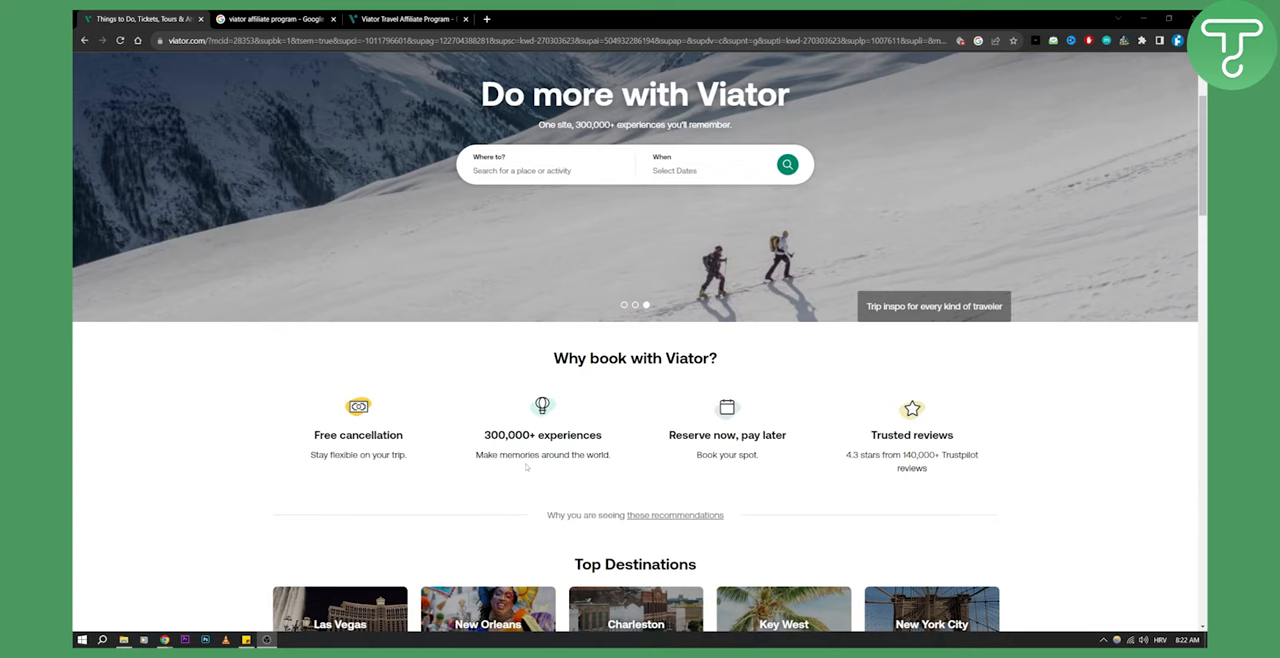
scroll(up, 3)
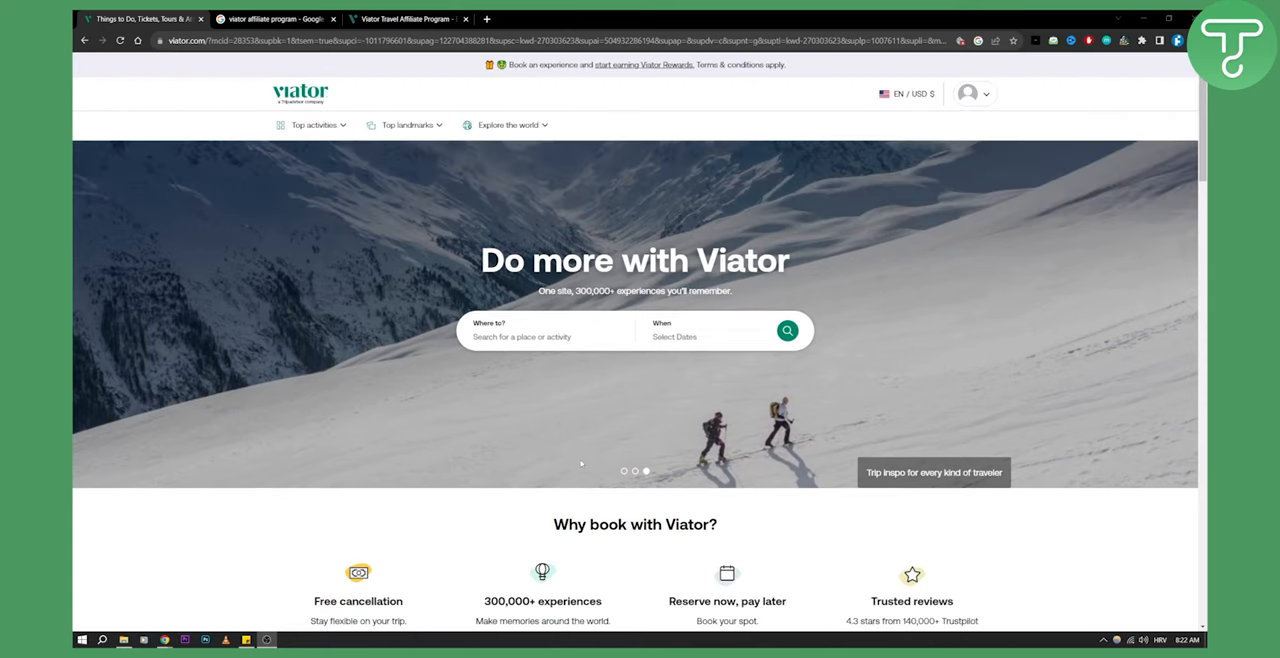
mouse_move(368, 313)
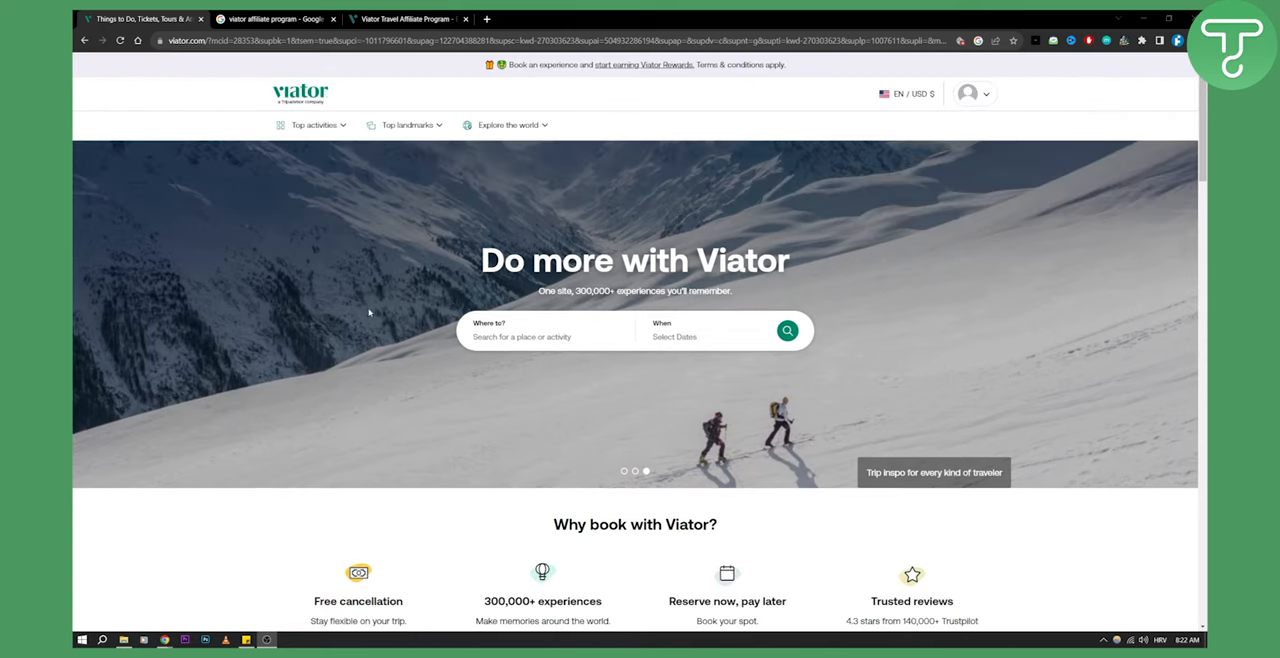
click(270, 18)
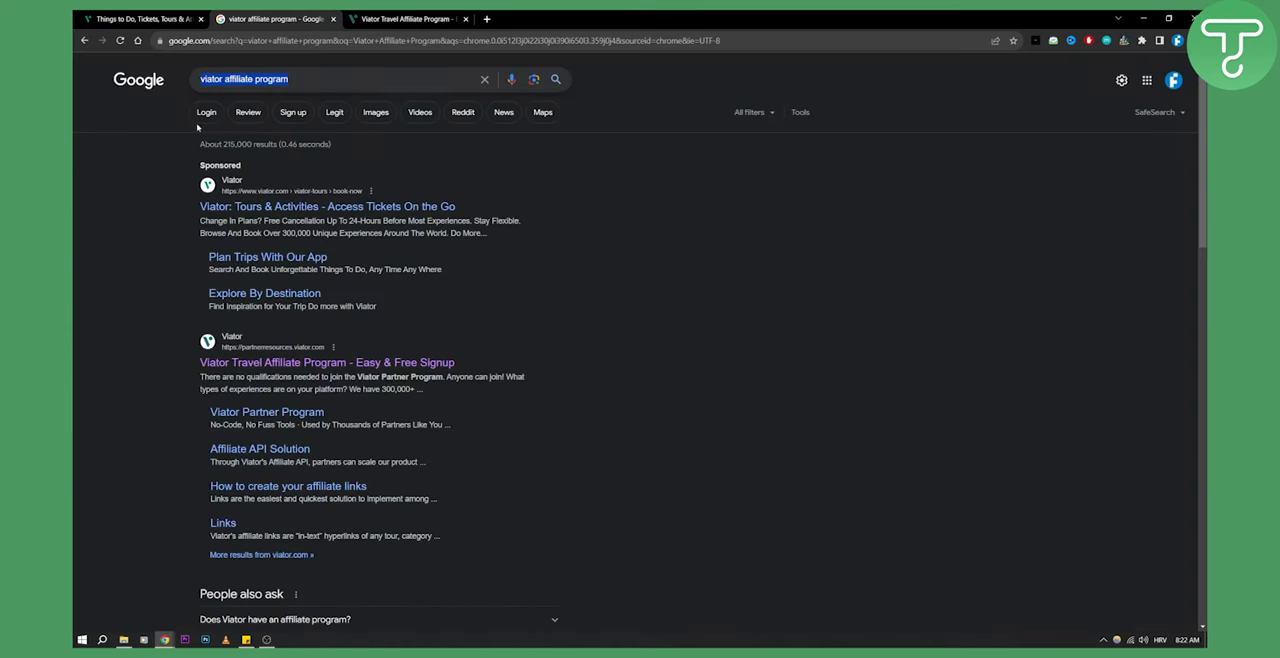
click(340, 79)
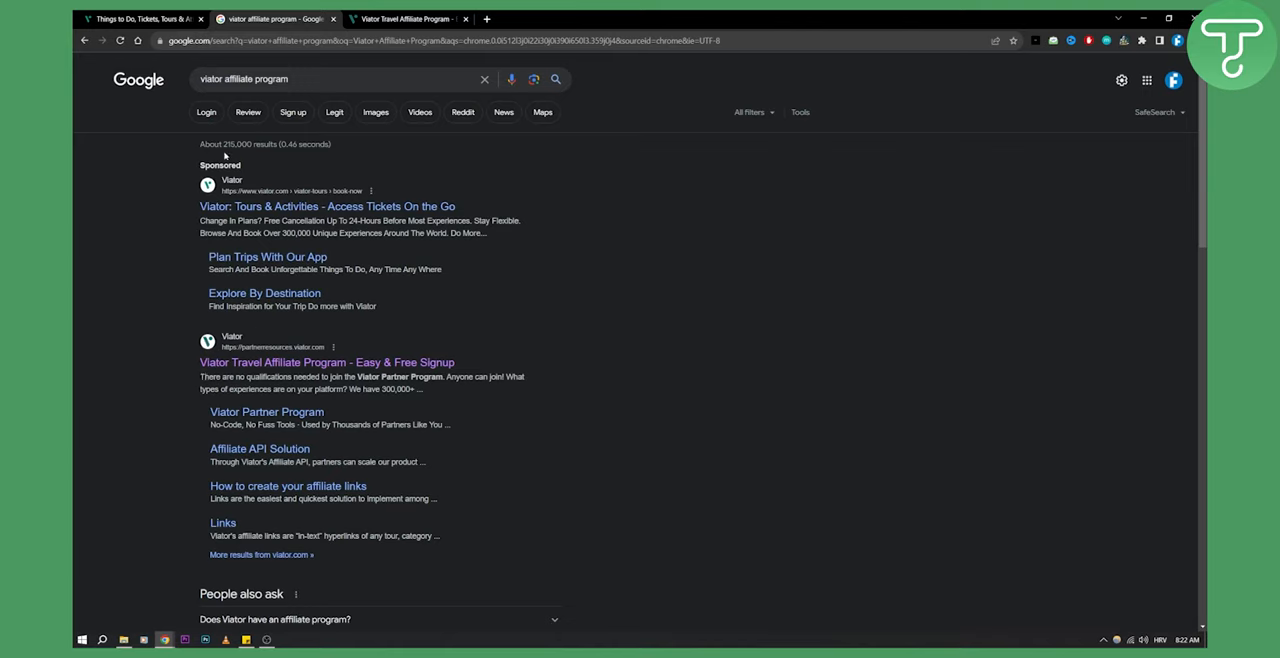
mouse_move(369, 182)
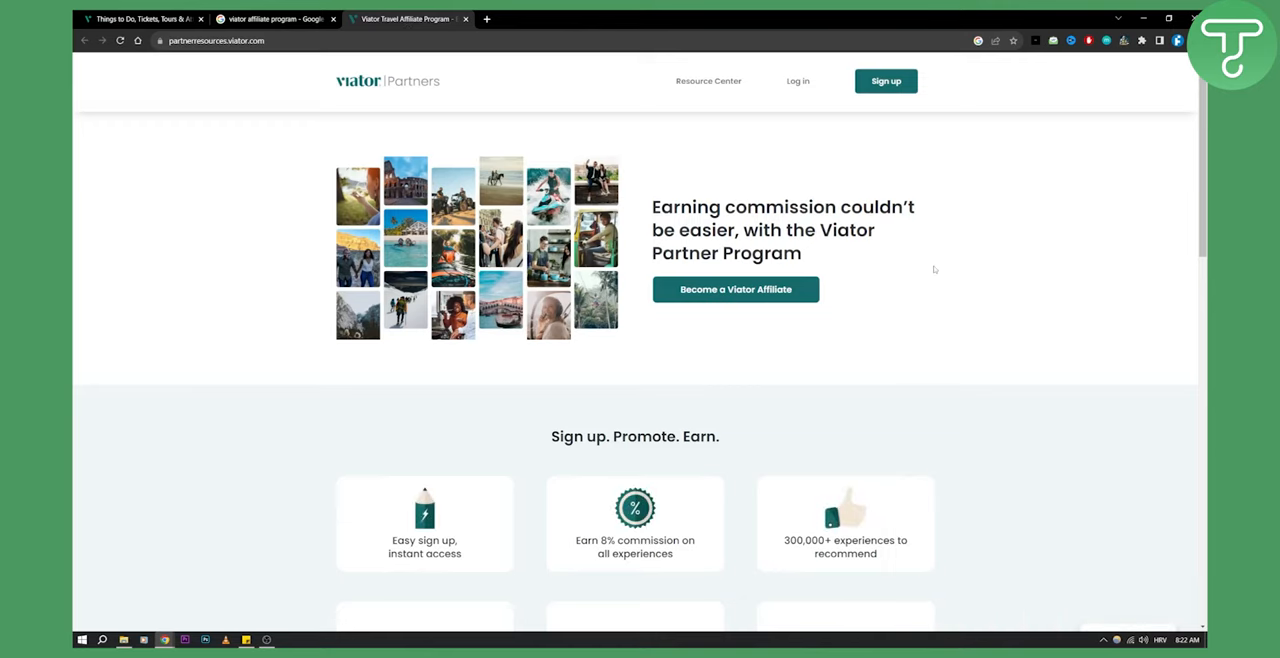
scroll(down, 3)
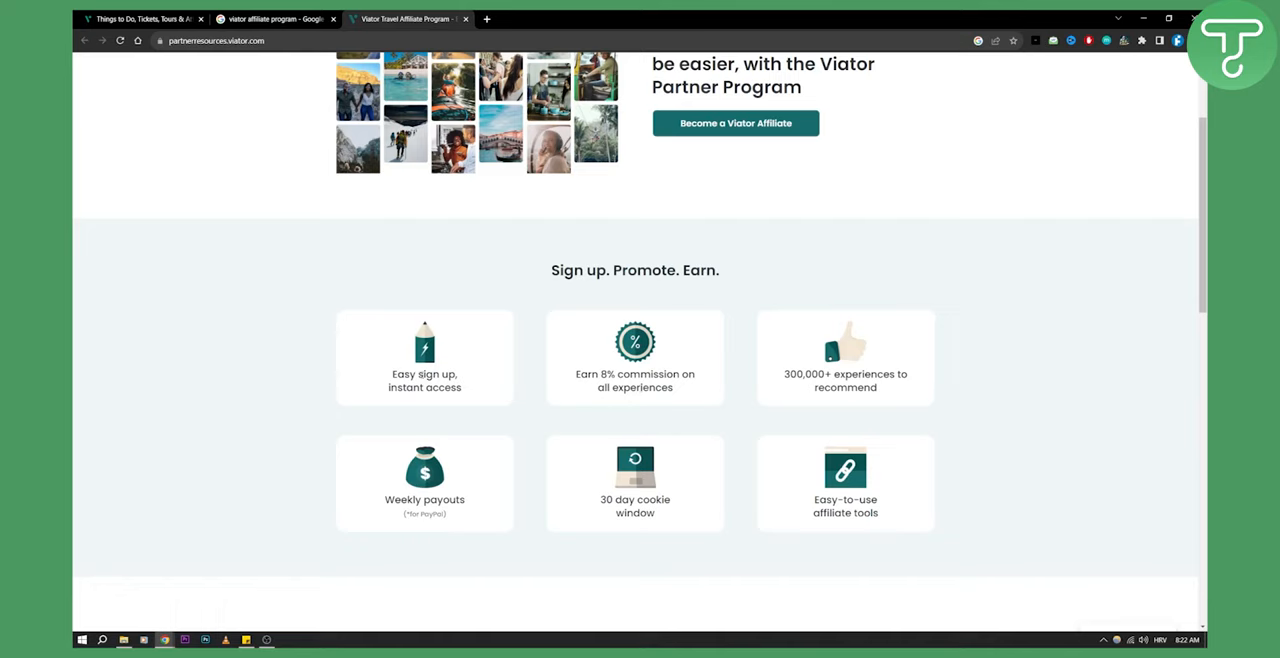
mouse_move(436, 418)
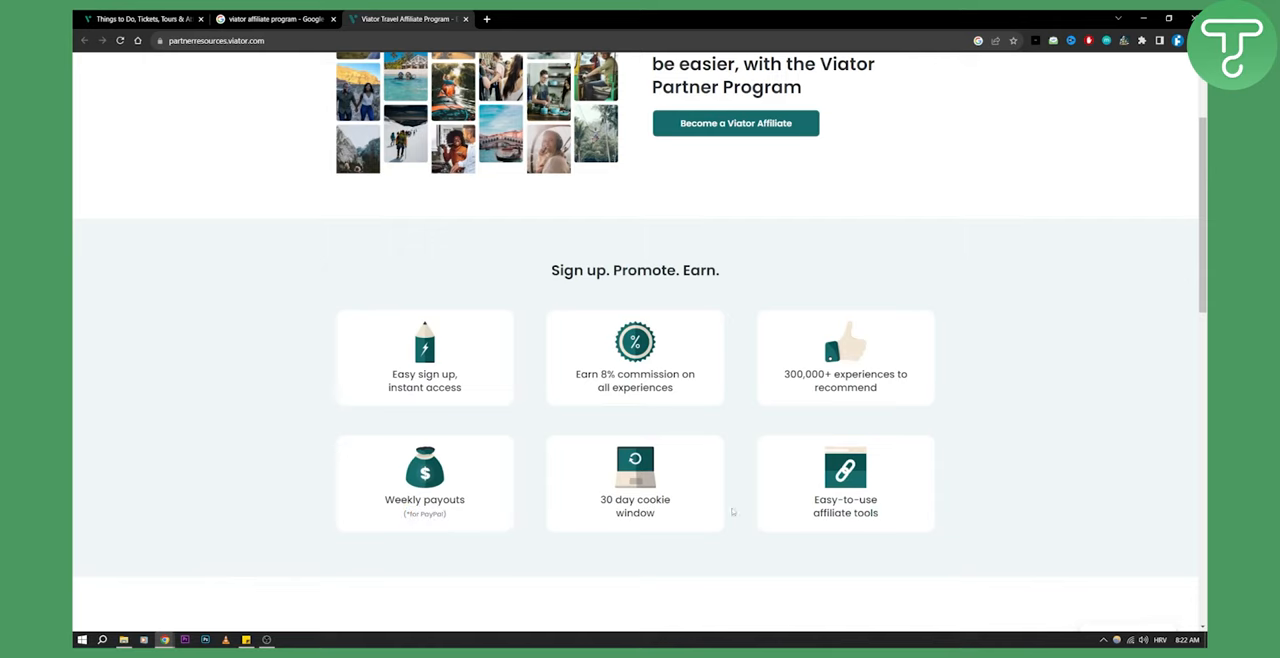
scroll(up, 3)
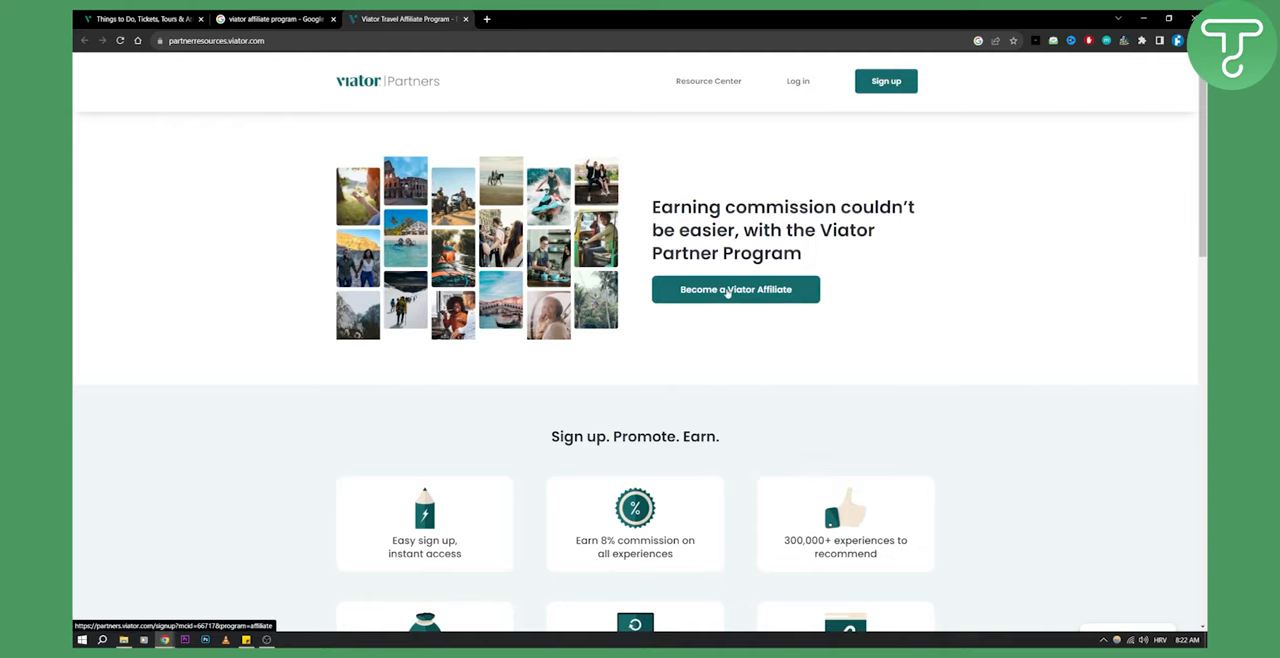
click(735, 289)
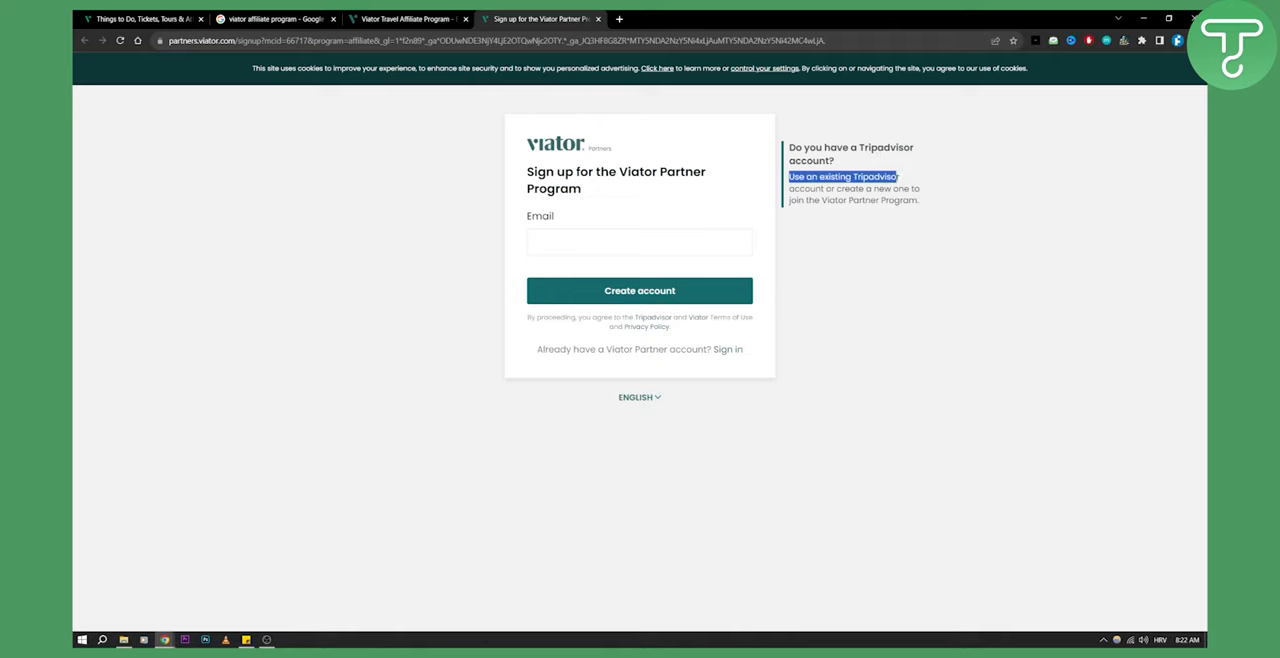
- Highlight the Tripadvisor account explanation on the signup page, then return to the affiliate program tab
drag(897, 176, 920, 192)
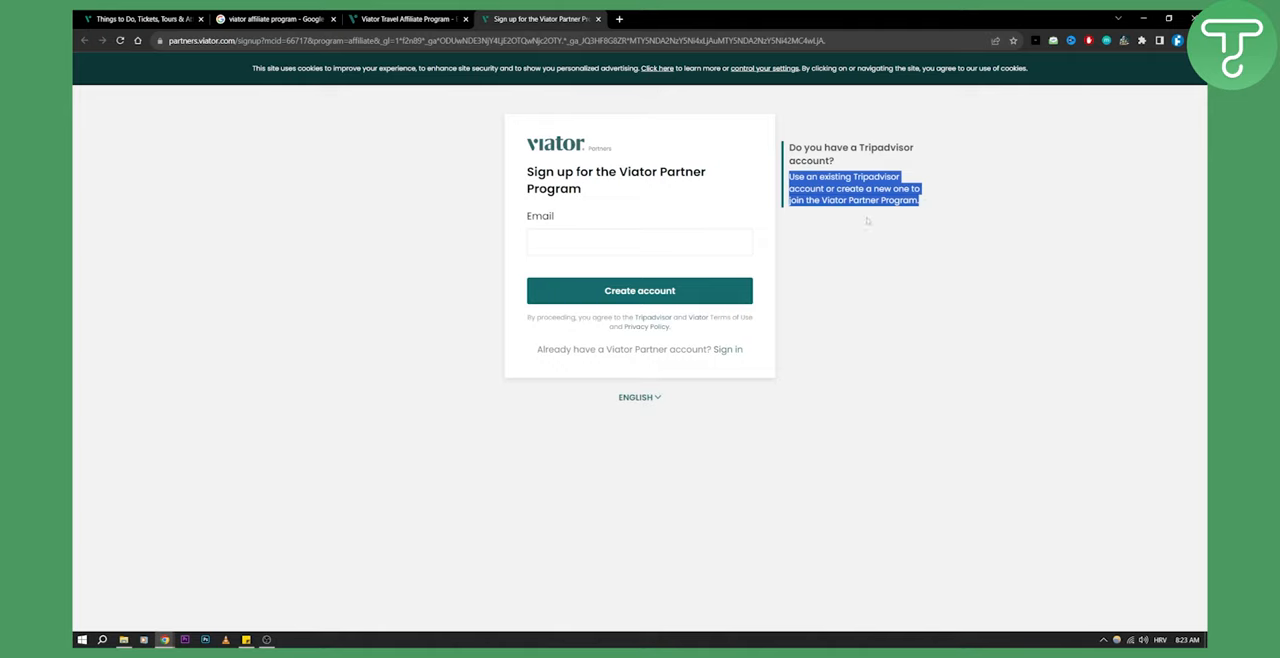
mouse_move(728, 353)
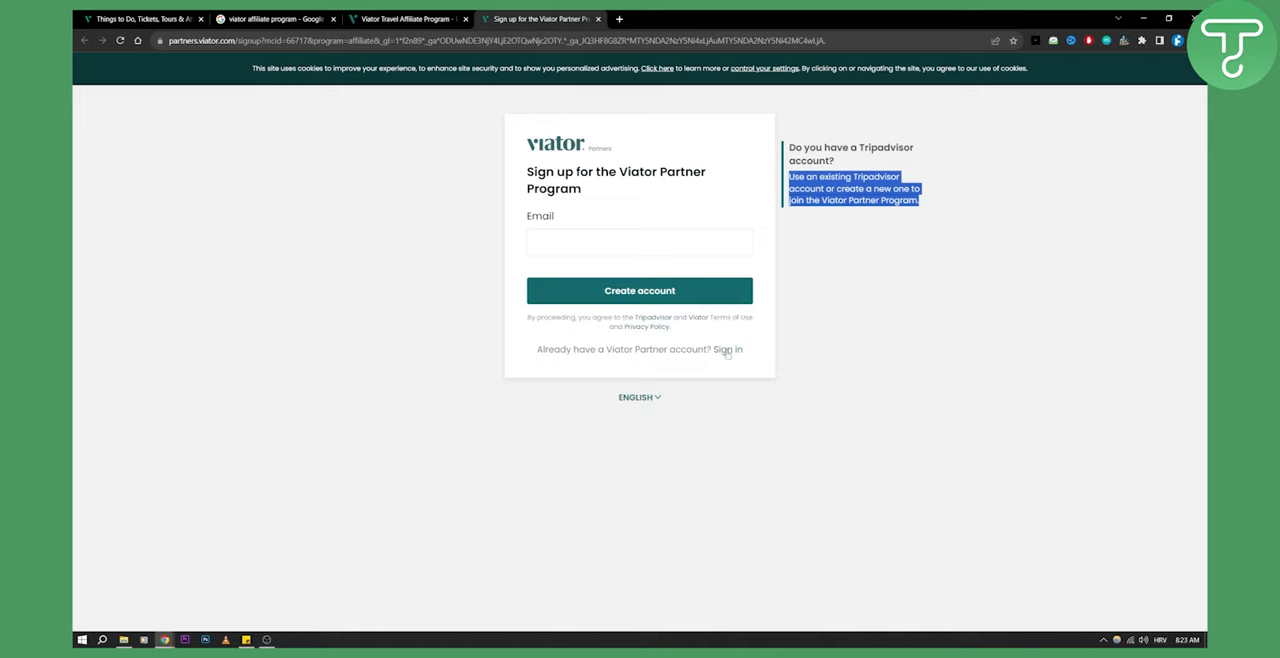
mouse_move(612, 201)
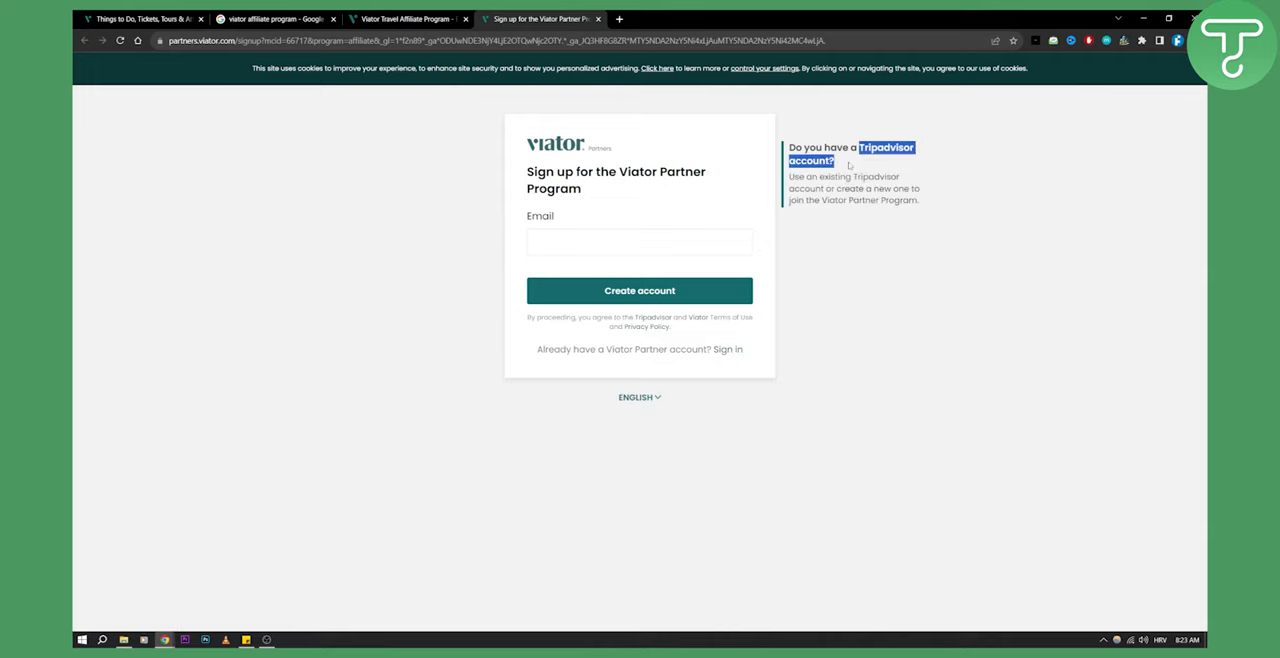
click(639, 242)
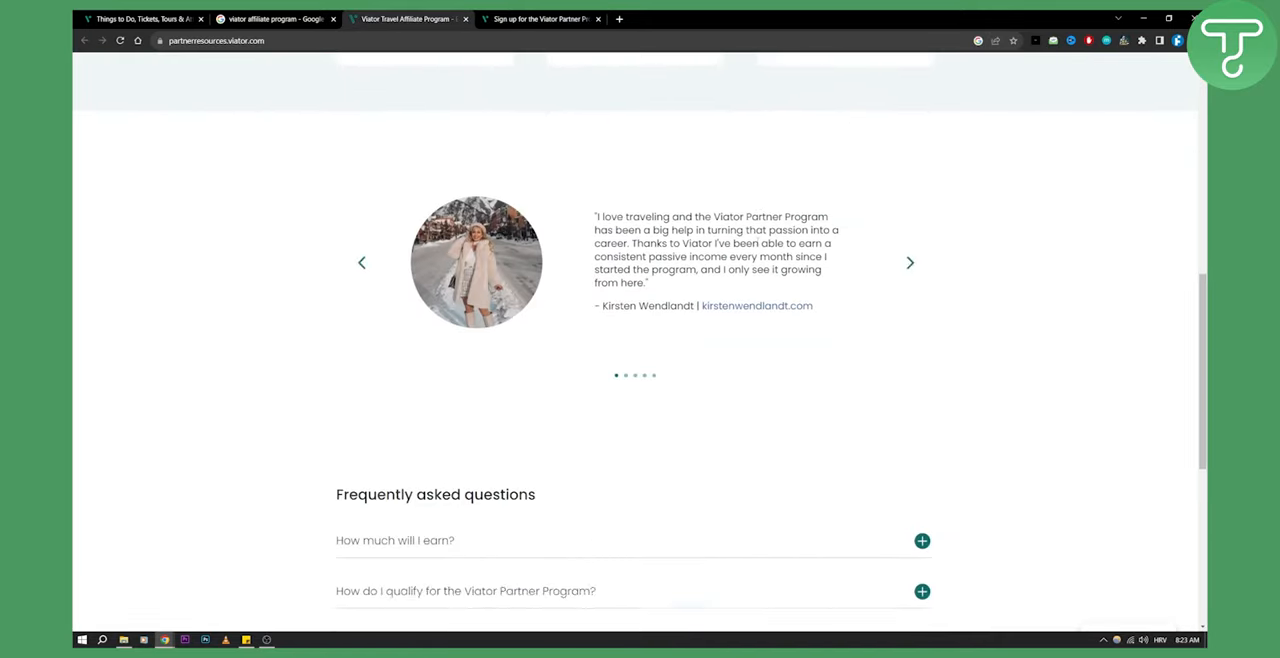
scroll(down, 3)
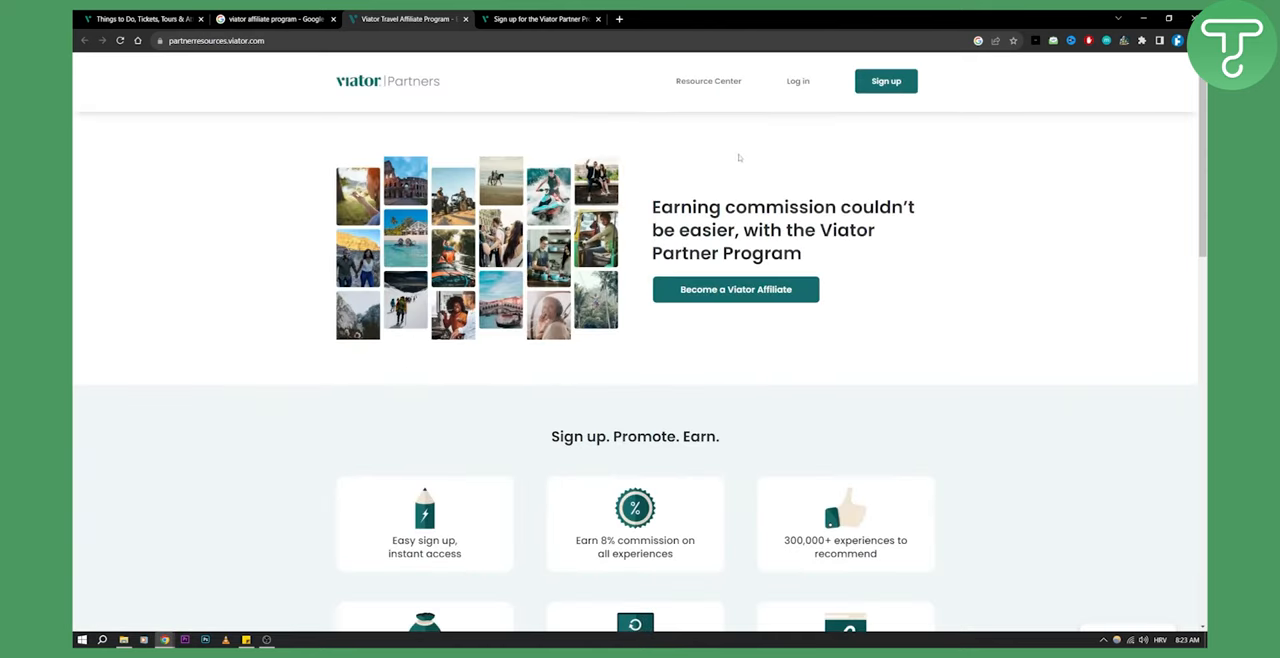
mouse_move(708, 85)
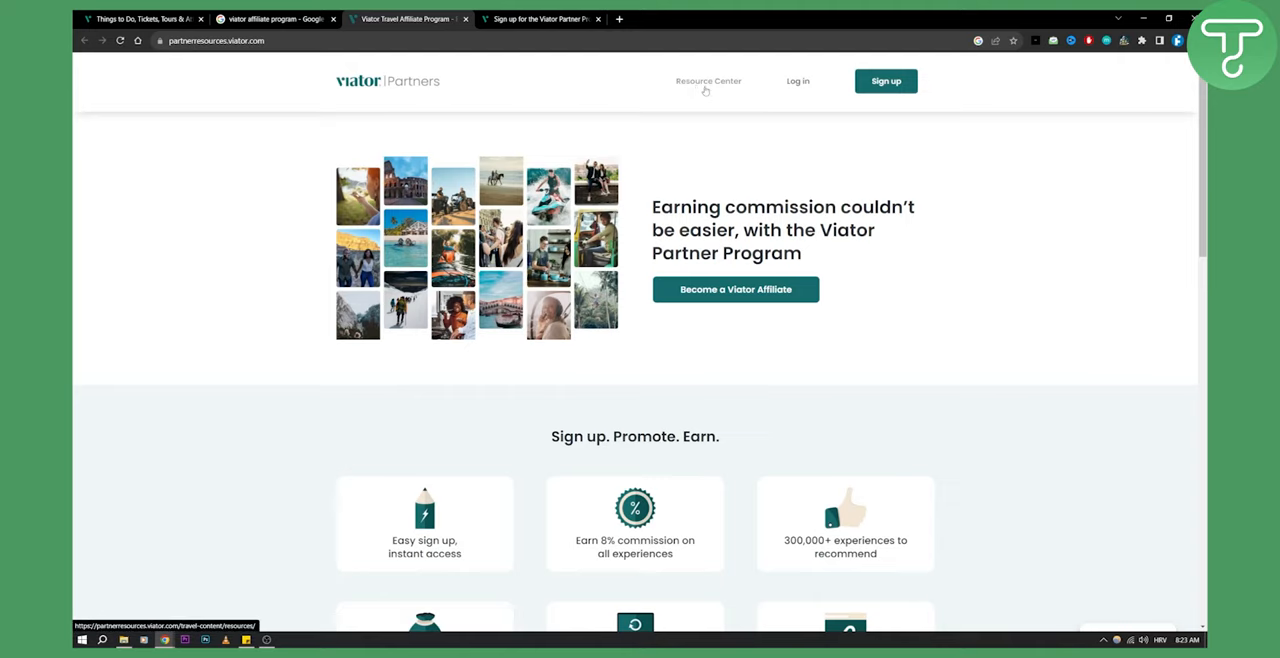